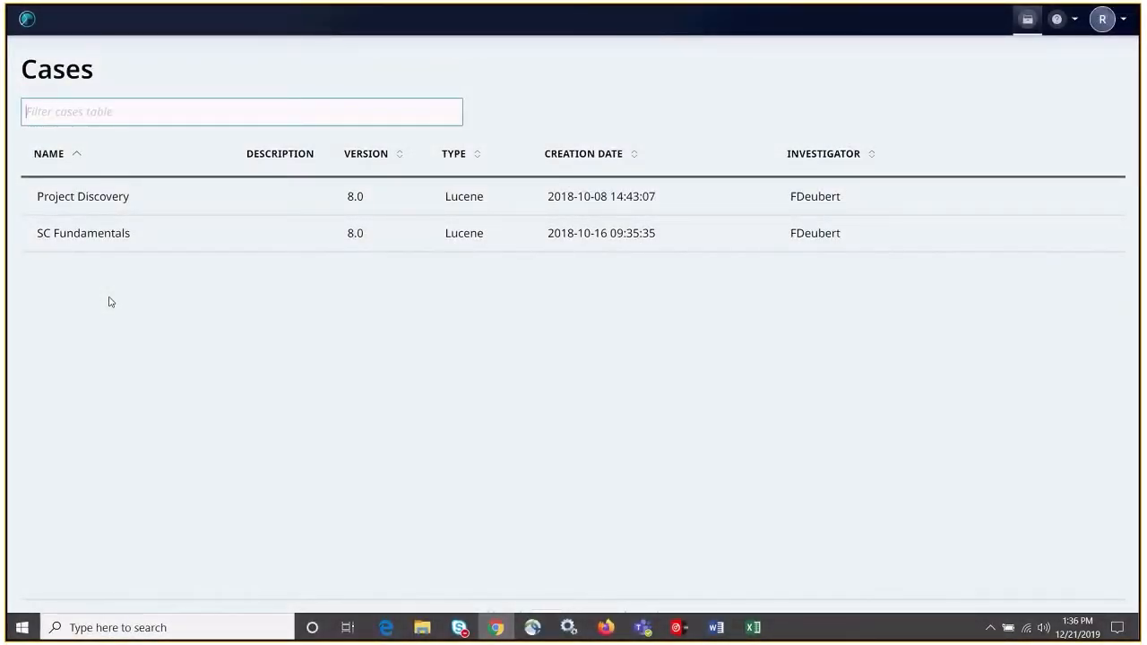
mouse_move(90, 280)
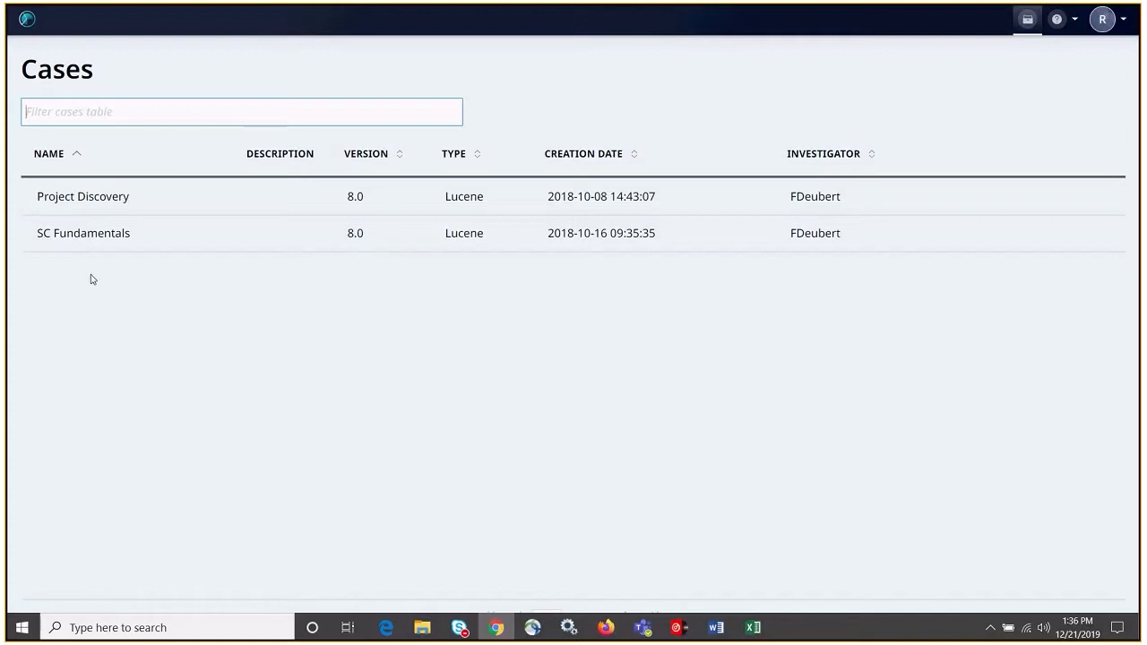
mouse_move(82, 272)
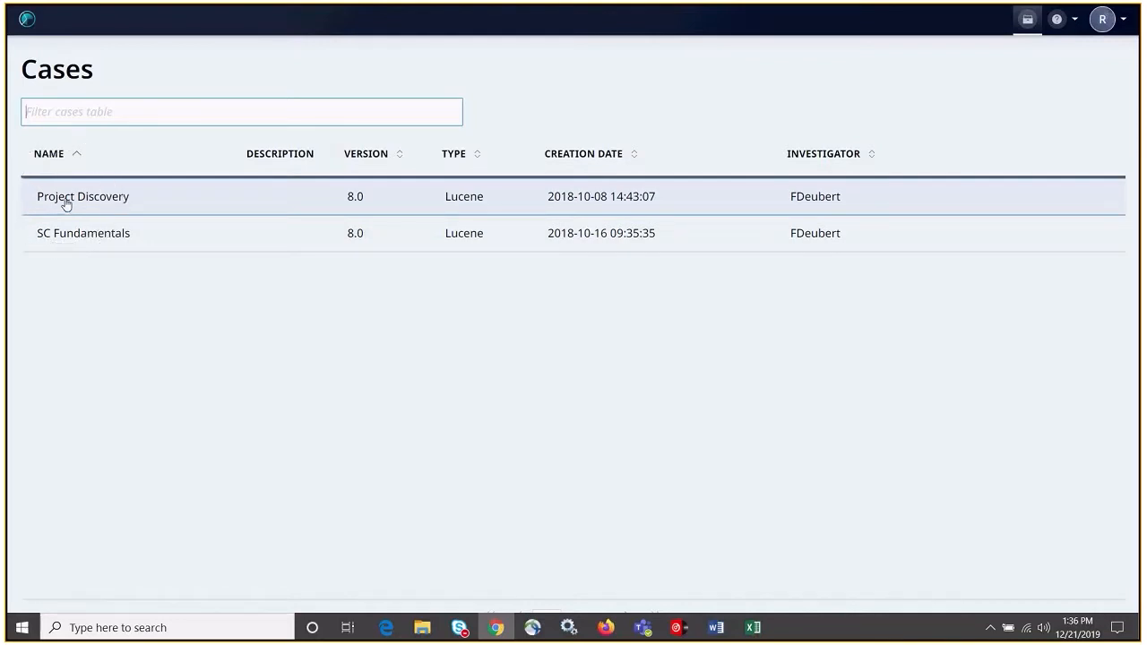
Open the Project Discovery case and run an empty search to list its items
click(82, 195)
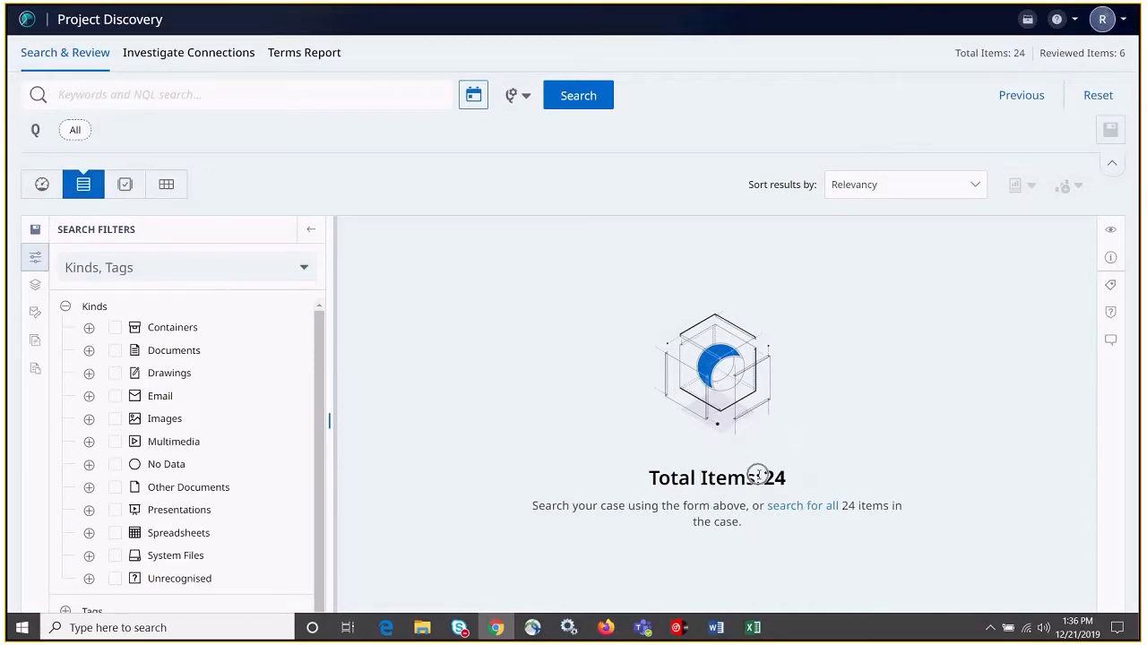
mouse_move(616, 200)
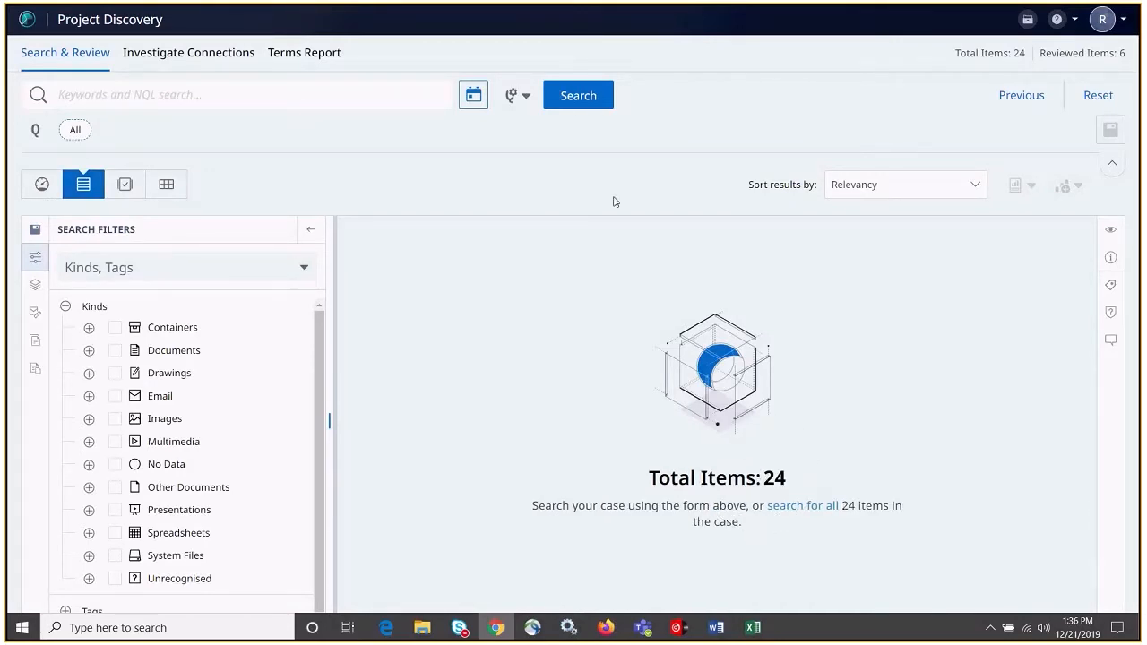
click(577, 95)
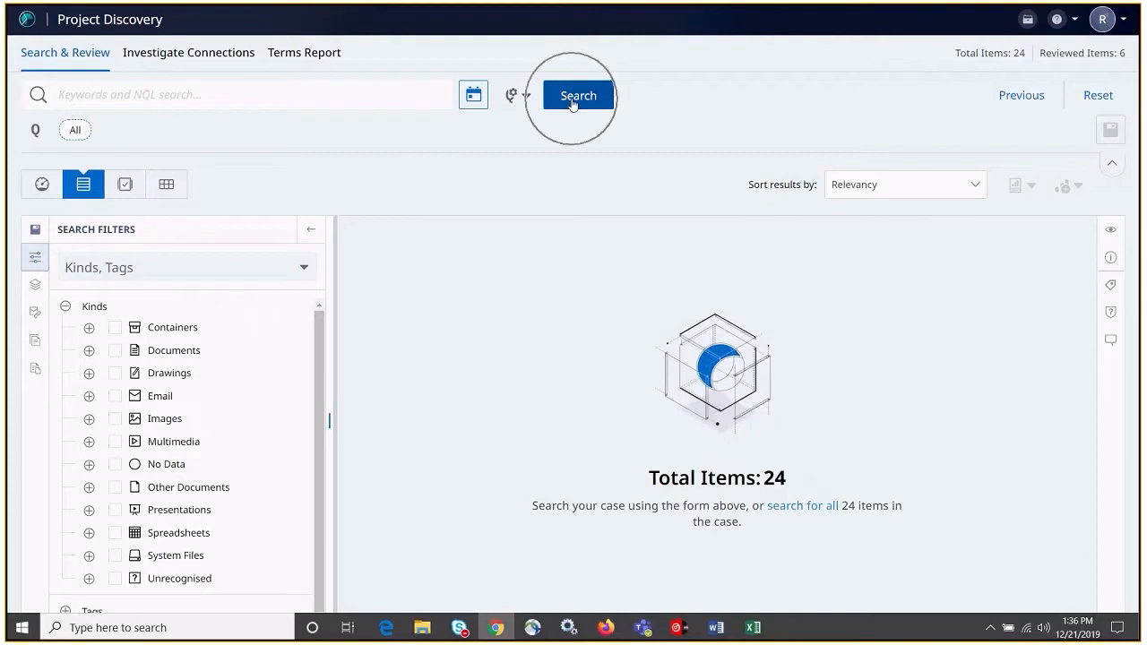
click(577, 95)
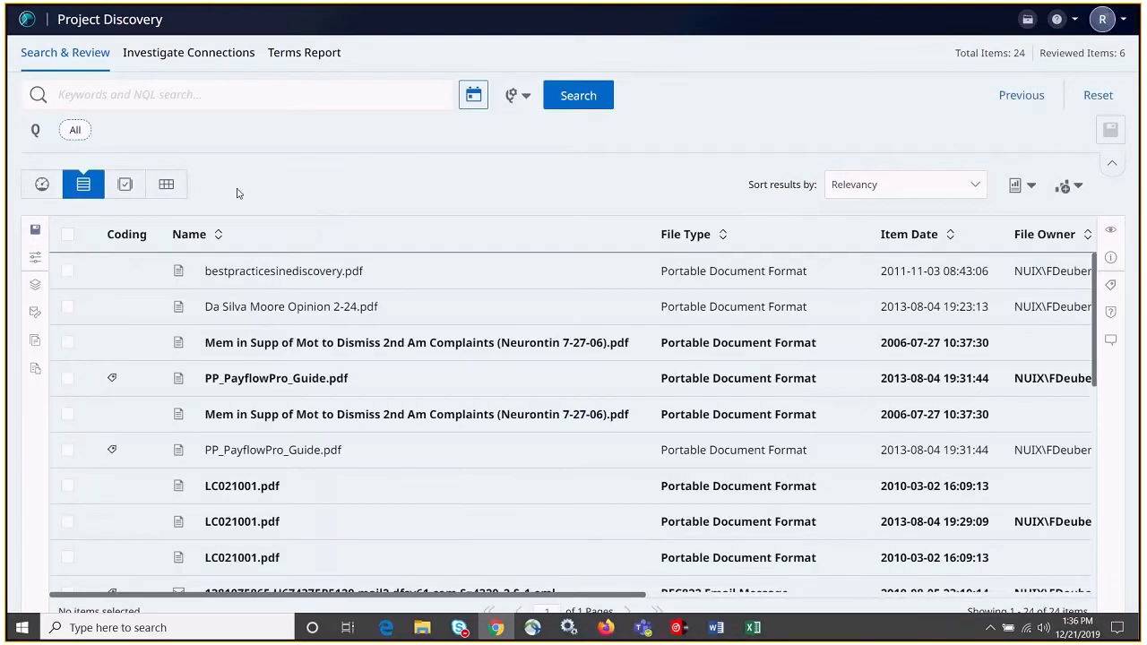
mouse_move(125, 183)
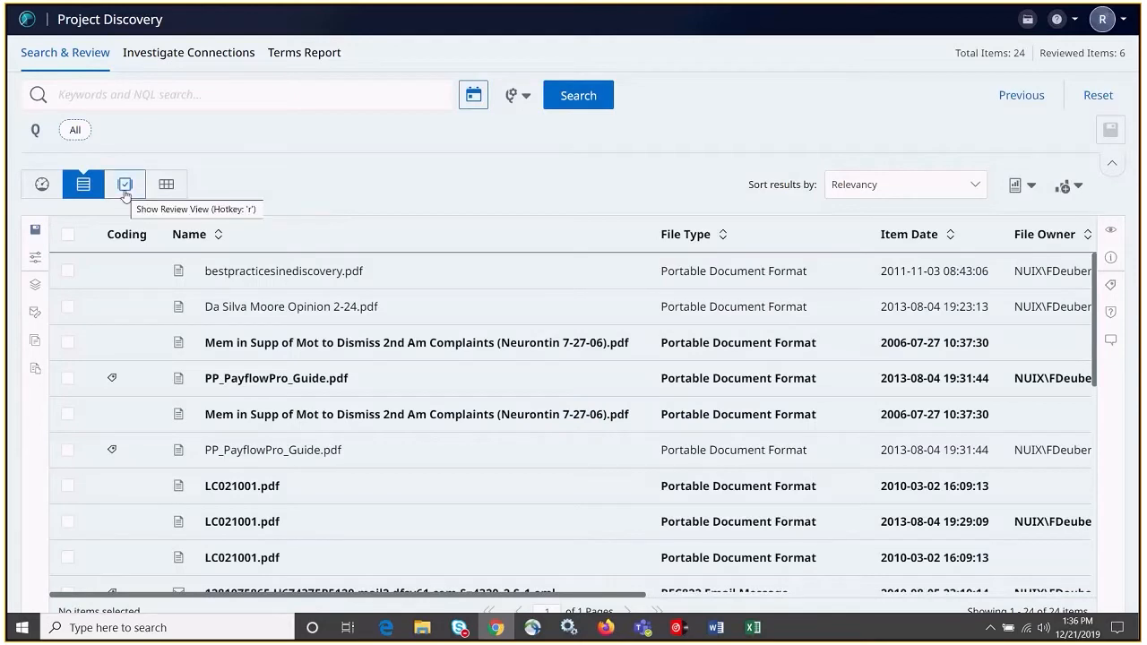
Switch to the review view showing bestpracticesindiscovery.pdf with its text preview
click(125, 183)
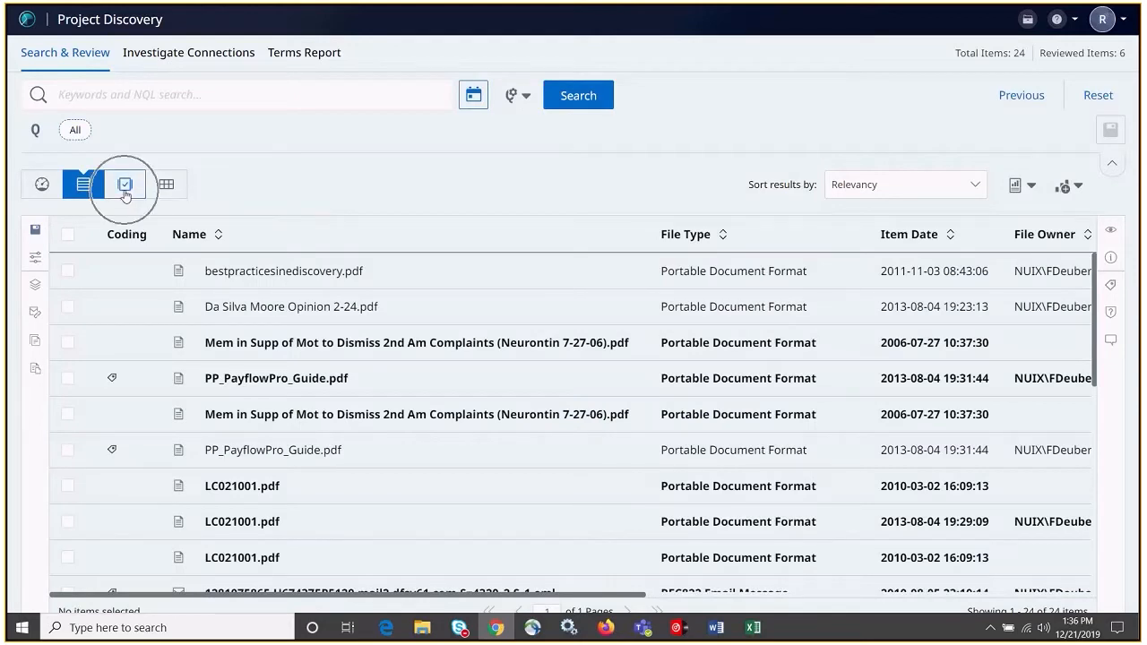
click(125, 183)
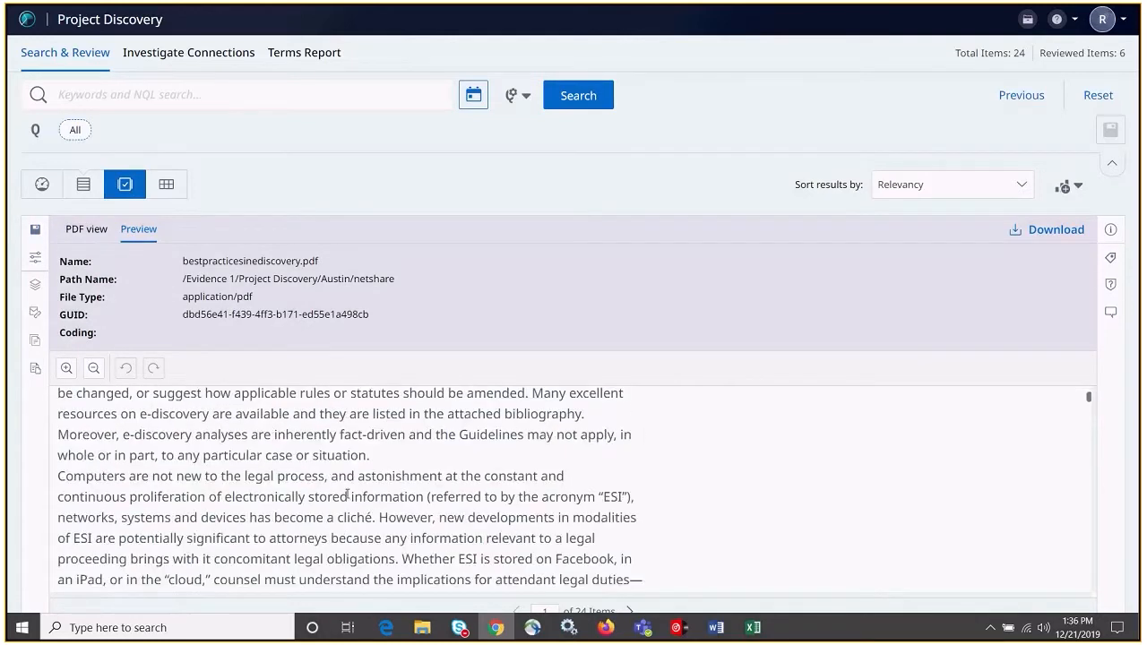
scroll(down, 3)
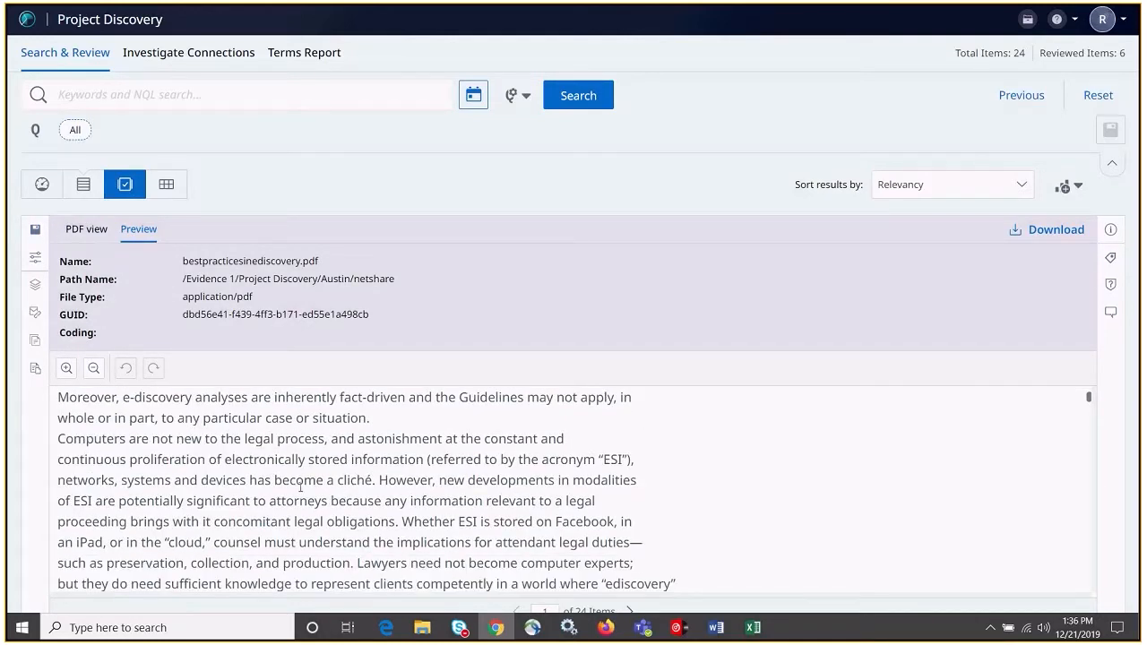
mouse_move(667, 389)
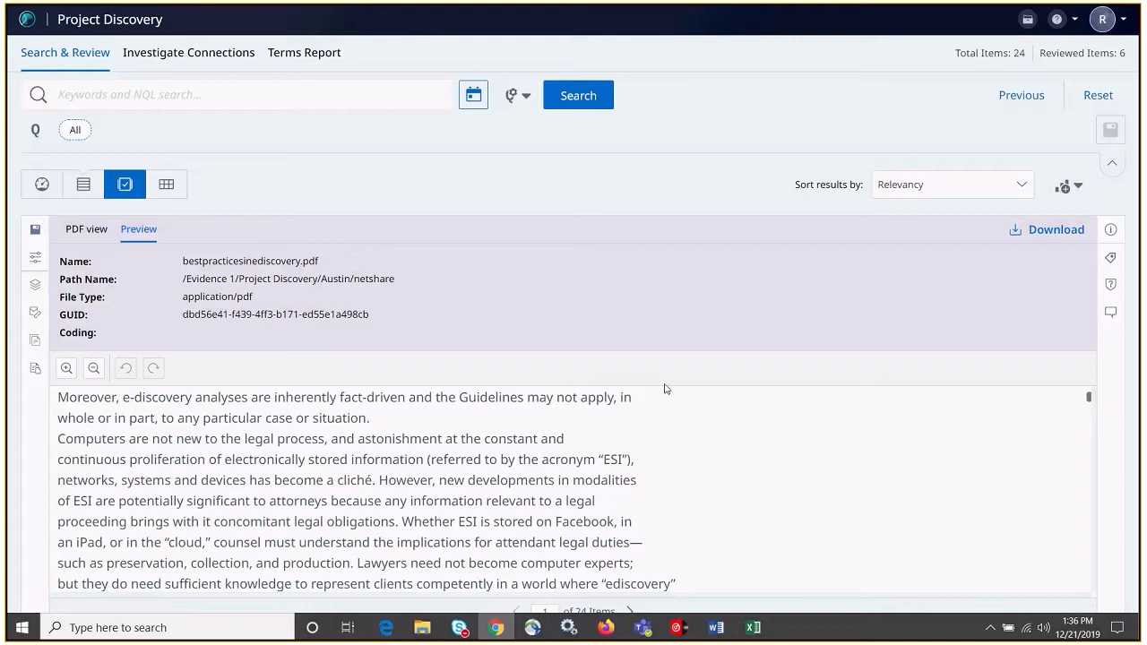
mouse_move(1111, 229)
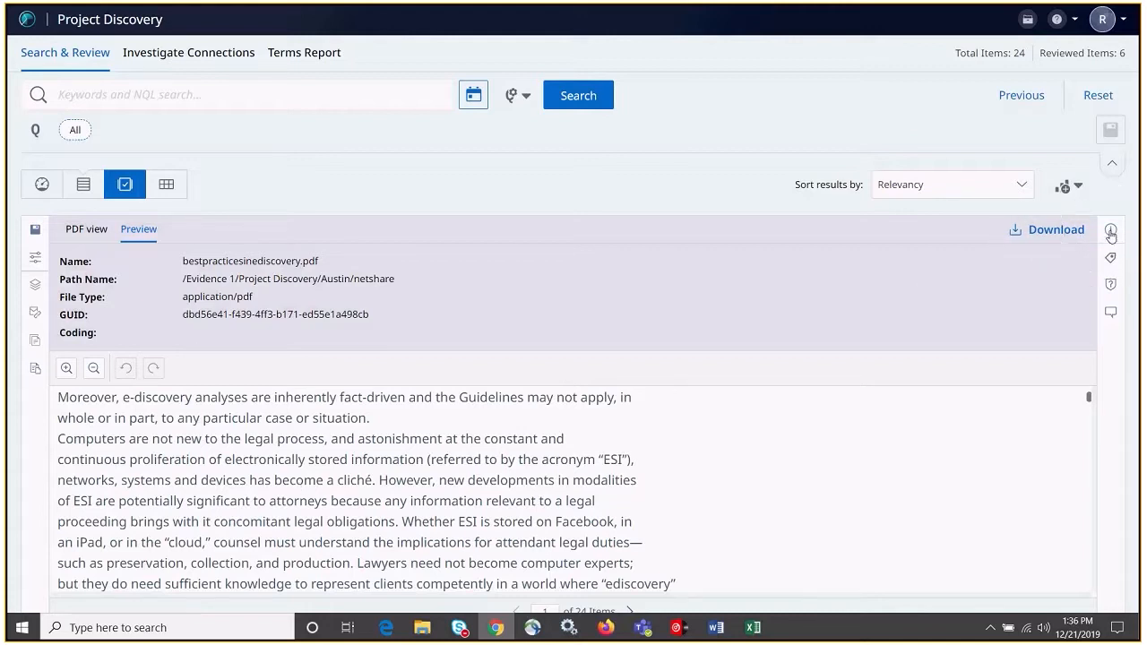
click(1111, 229)
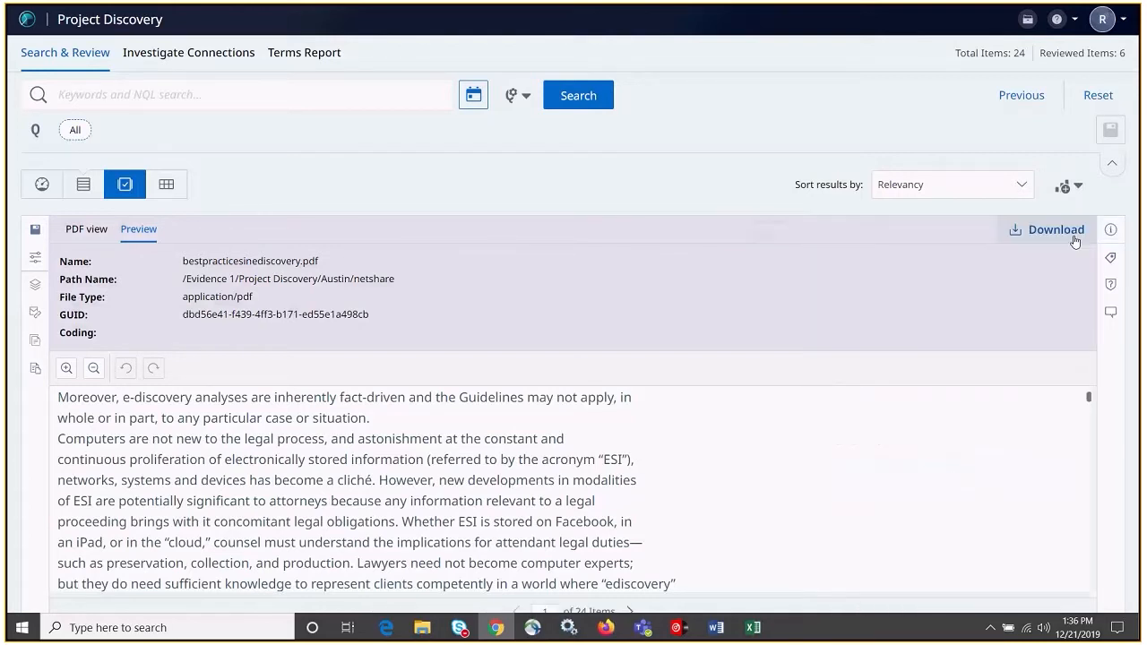
mouse_move(1043, 251)
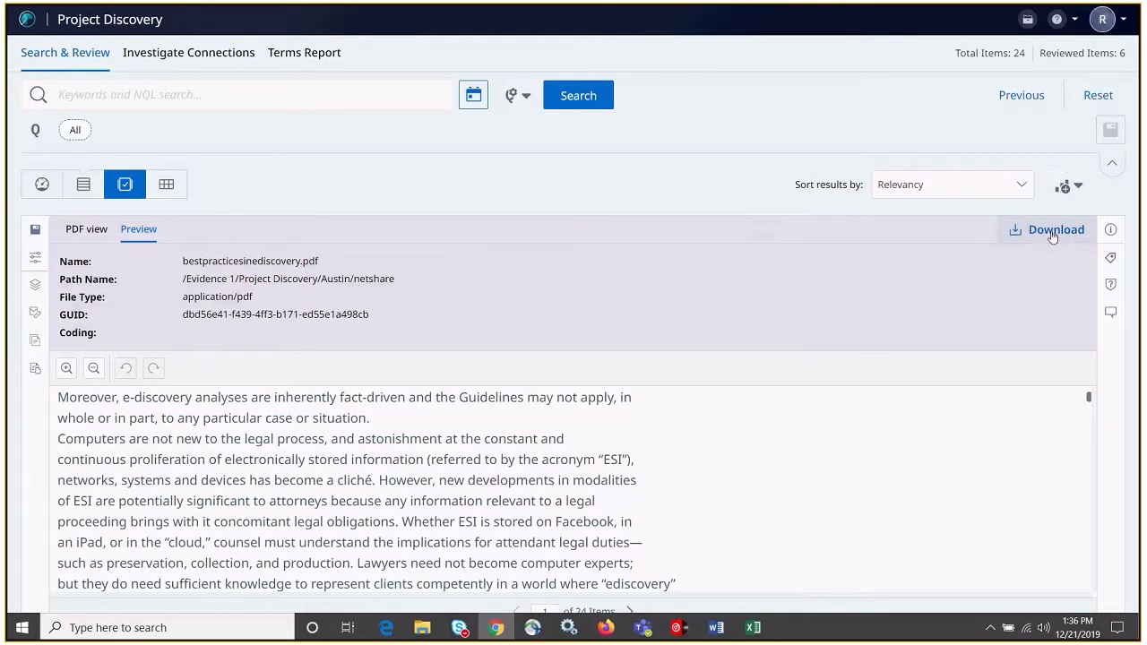
mouse_move(509, 279)
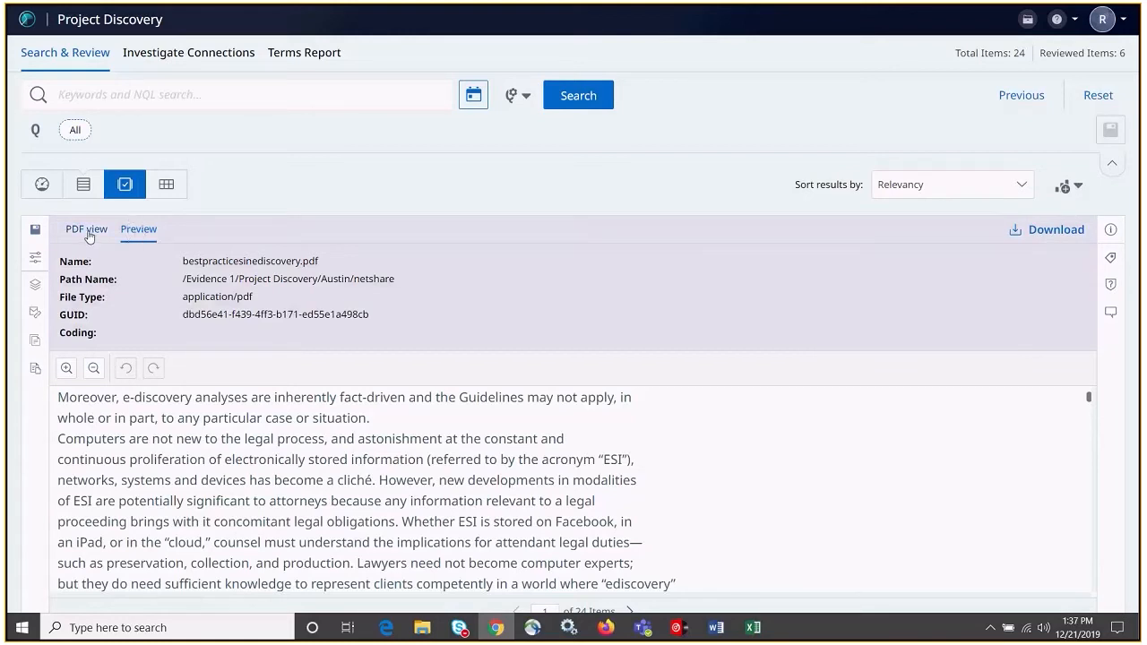
View bestpracticesindiscovery.pdf as the rendered original PDF and read into the guidelines' body
click(86, 229)
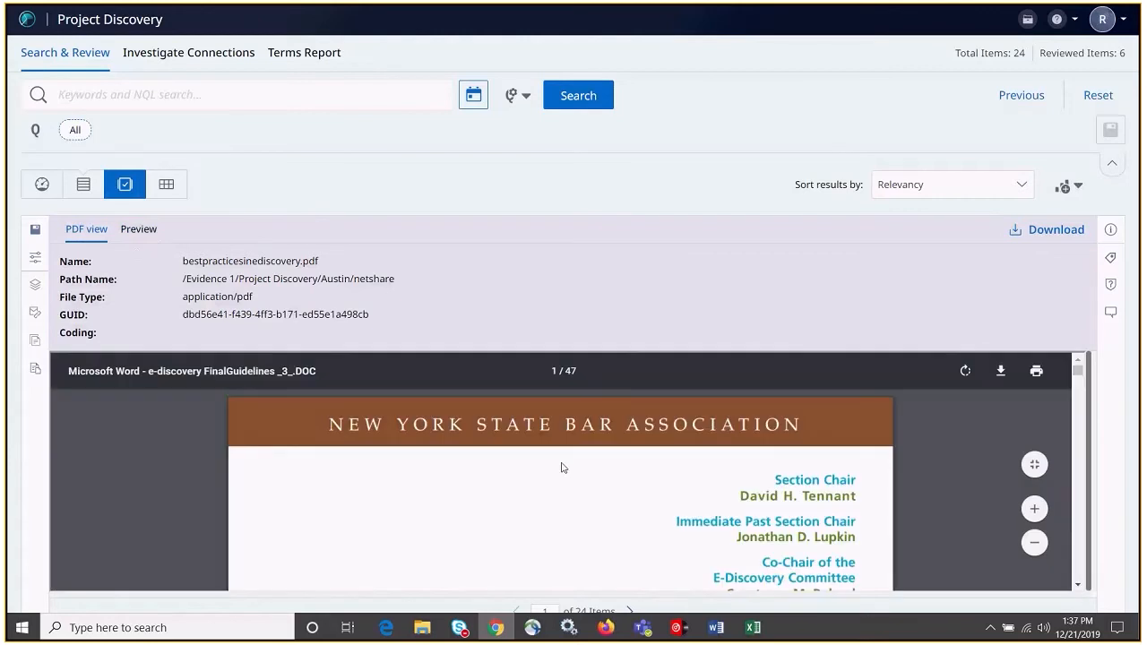
scroll(down, 3)
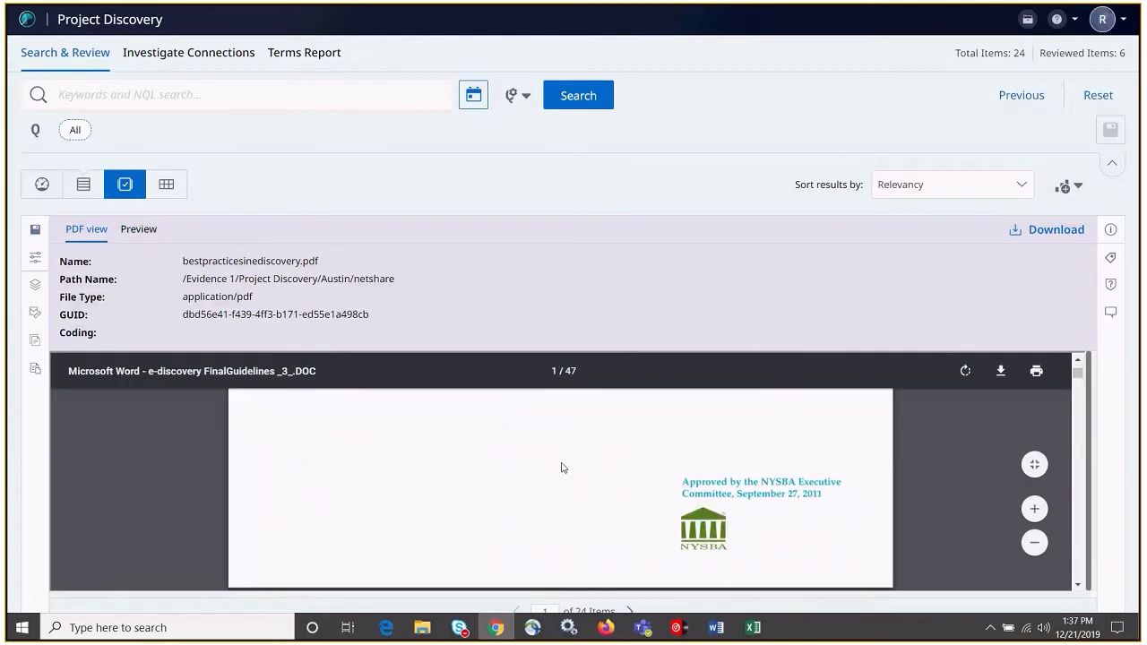
scroll(down, 3)
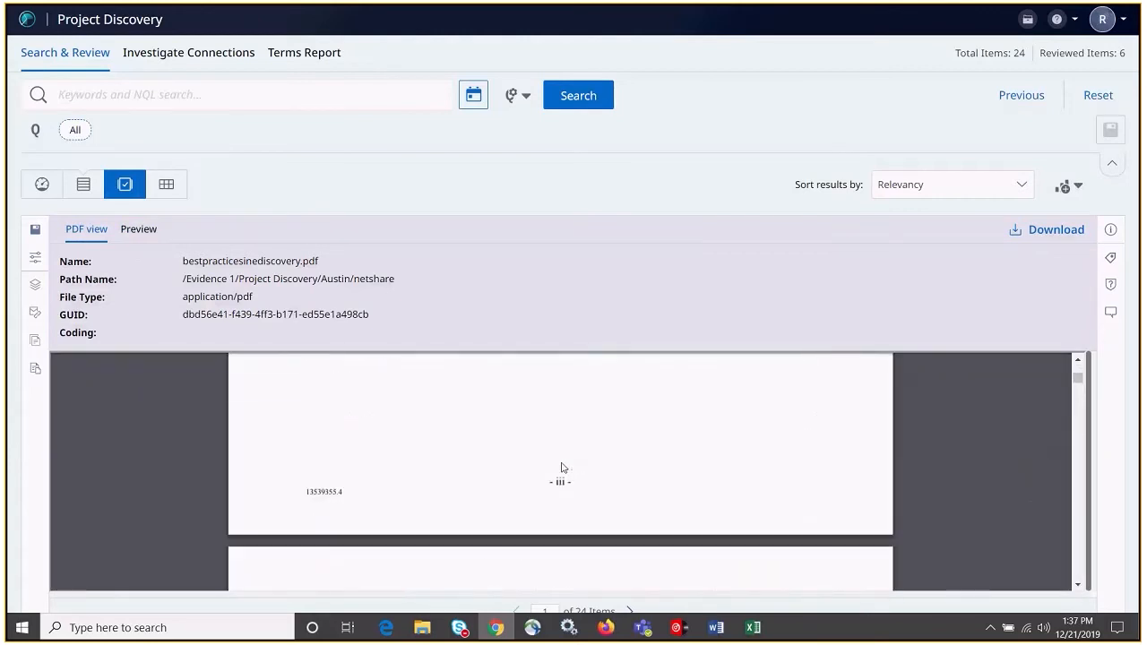
scroll(down, 3)
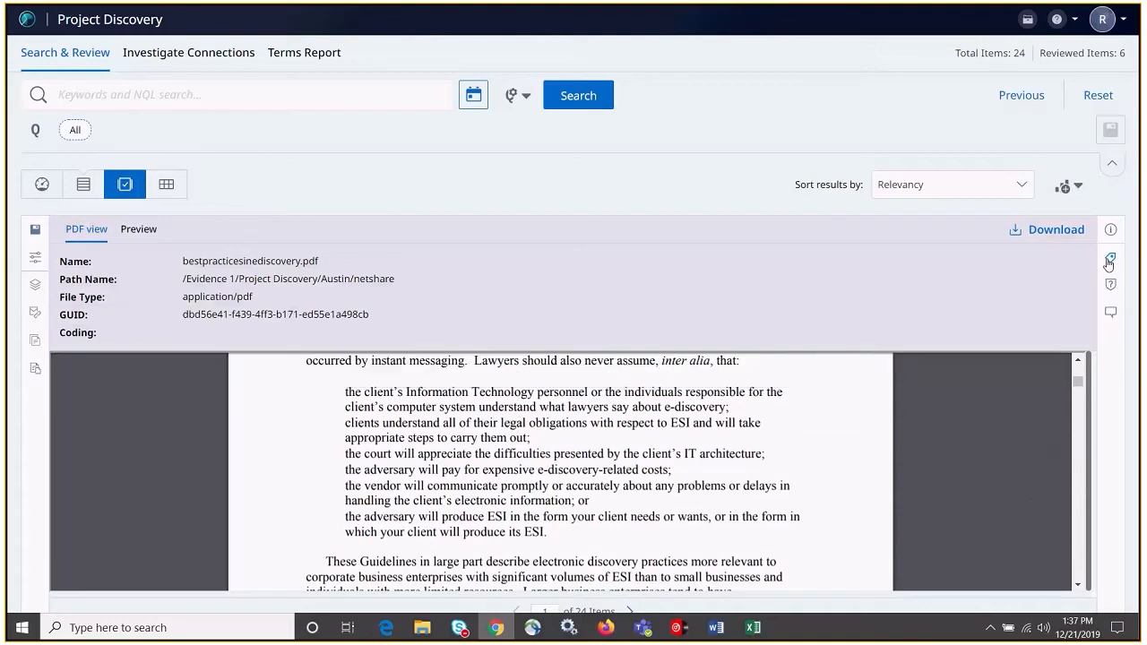
Tick the Relevant tag for the current document in the Tags panel
click(1109, 260)
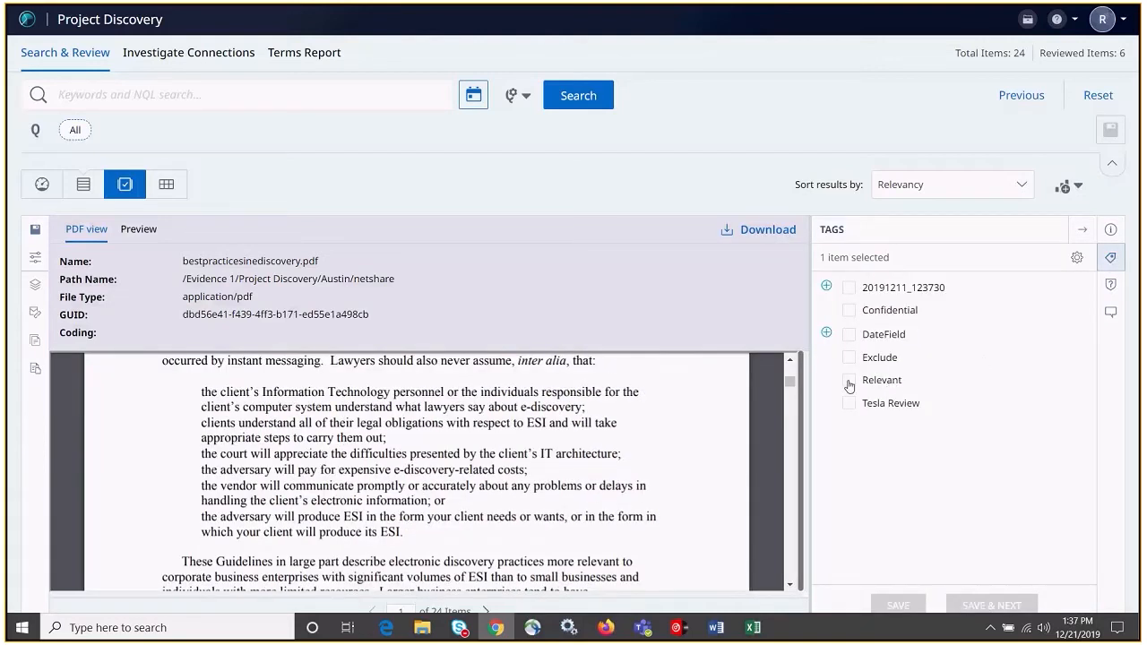
click(849, 380)
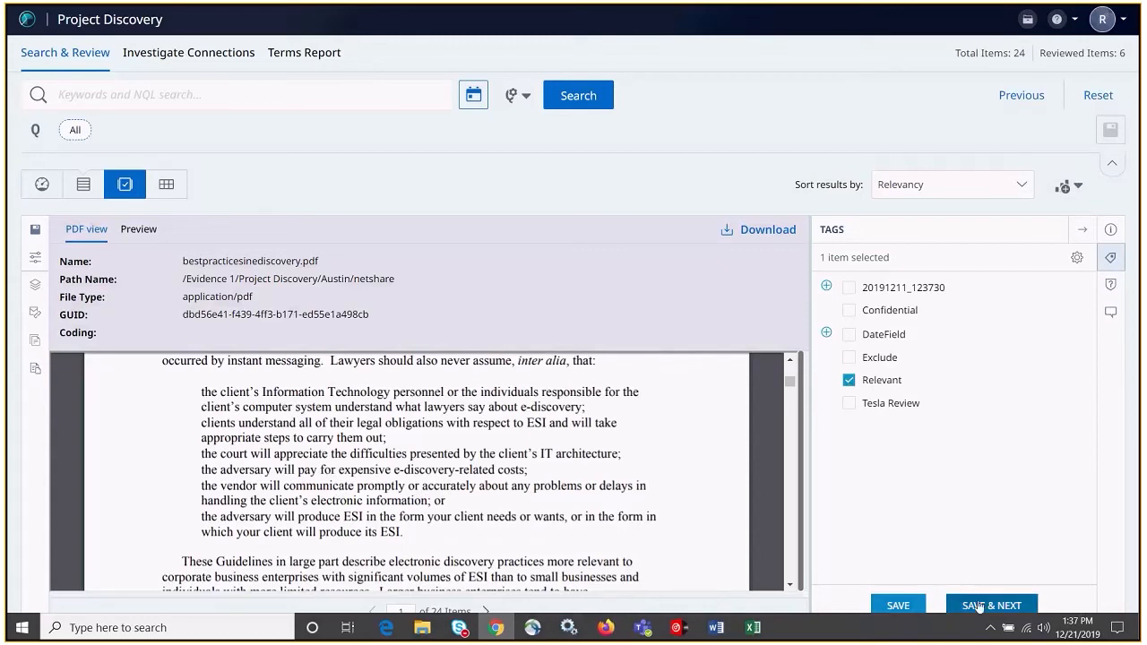